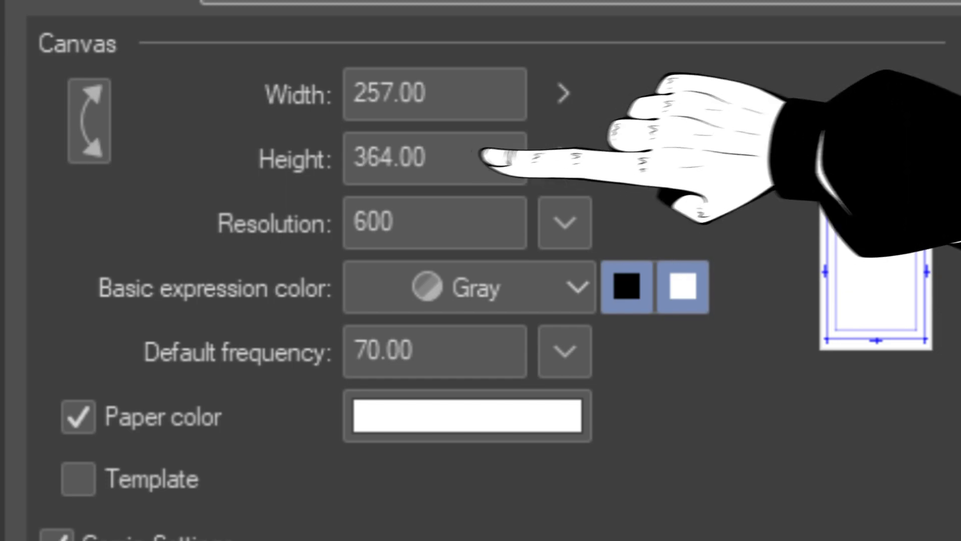
{"action": "mouse_move", "coordinate": [491, 165]}
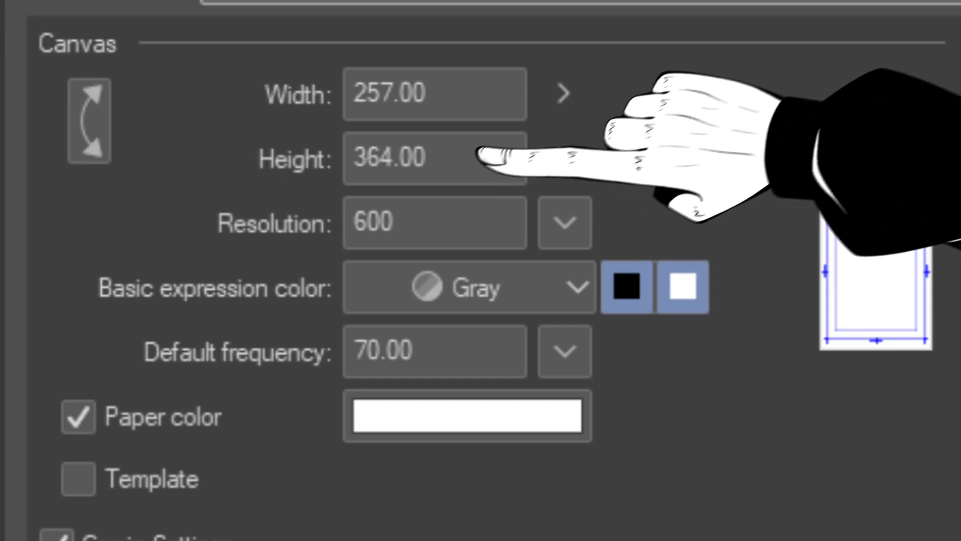
{"action": "mouse_move", "coordinate": [485, 156]}
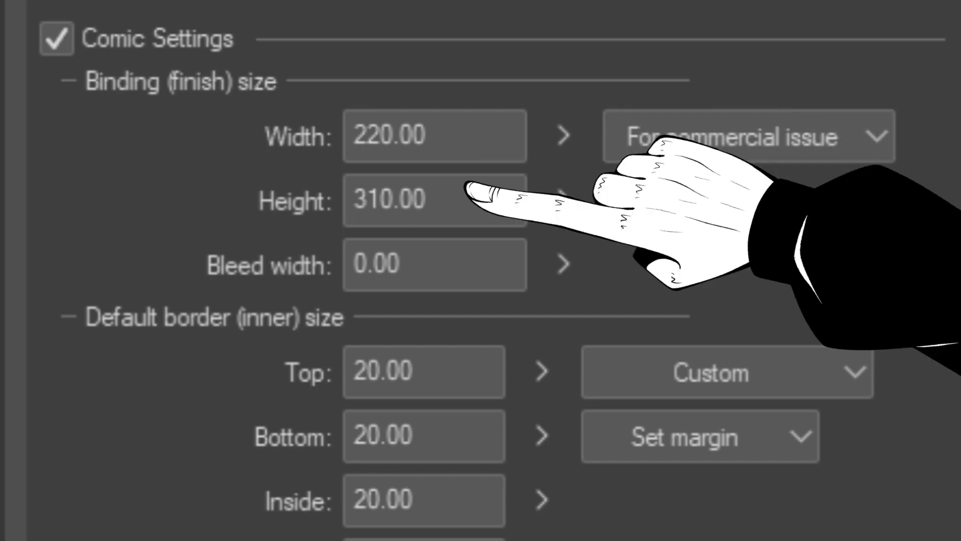
Scroll the Layer Property palette to reach Layer 2's Expression color setting
{"action": "scroll", "scroll_direction": "down", "scroll_amount": 3}
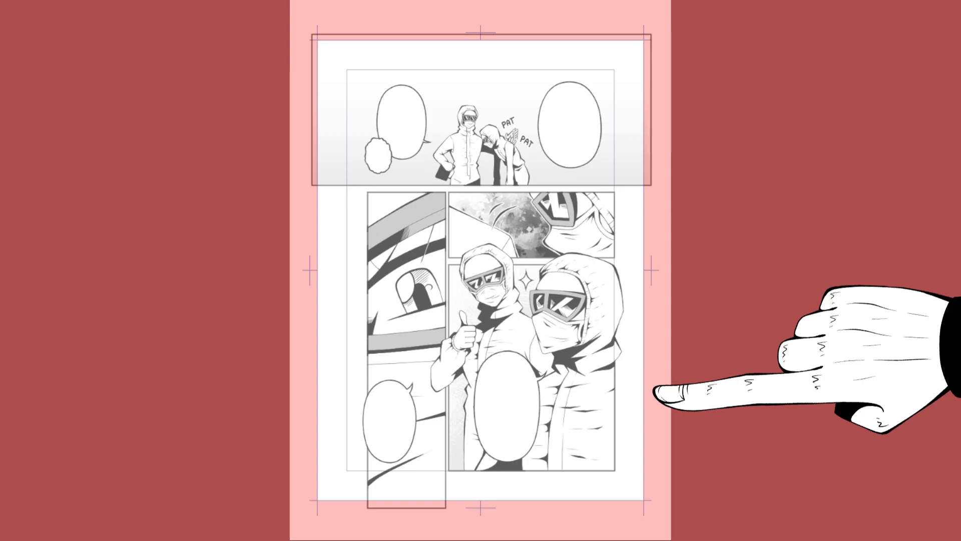
{"action": "mouse_move", "coordinate": [668, 86]}
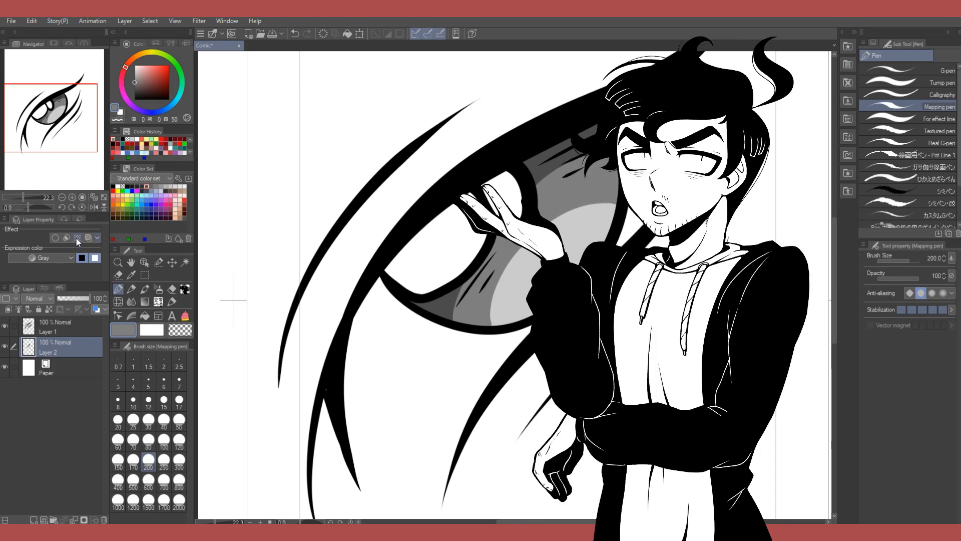
Apply a 70 LPI dot Tone effect to Layer 2, inspect it, and switch to the cover page document
{"action": "left_click", "coordinate": [77, 237]}
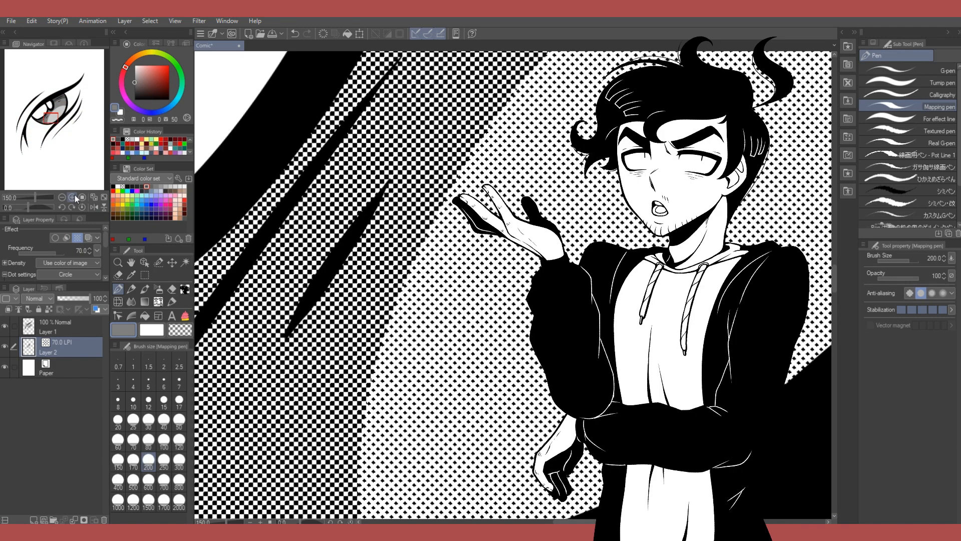
{"action": "left_click", "coordinate": [72, 197]}
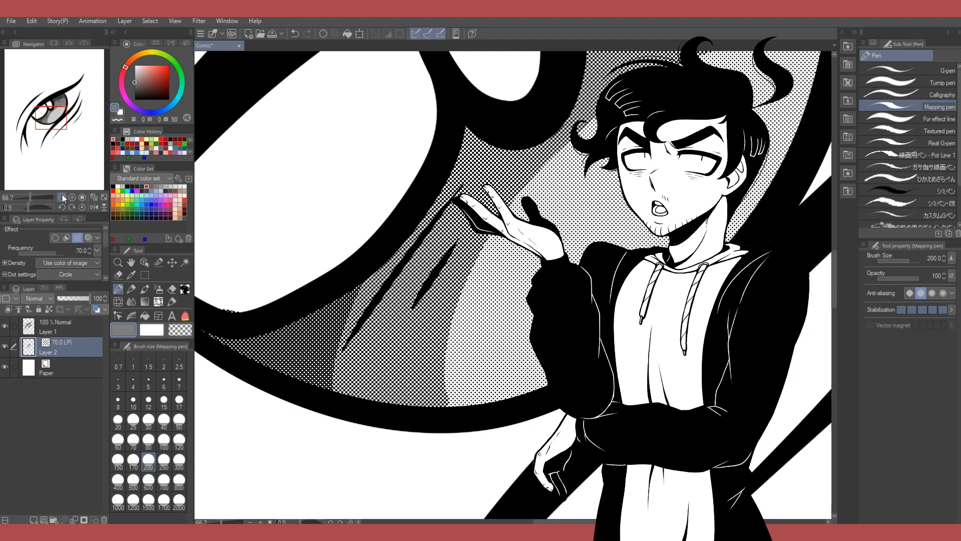
{"action": "scroll", "scroll_direction": "down", "scroll_amount": 3}
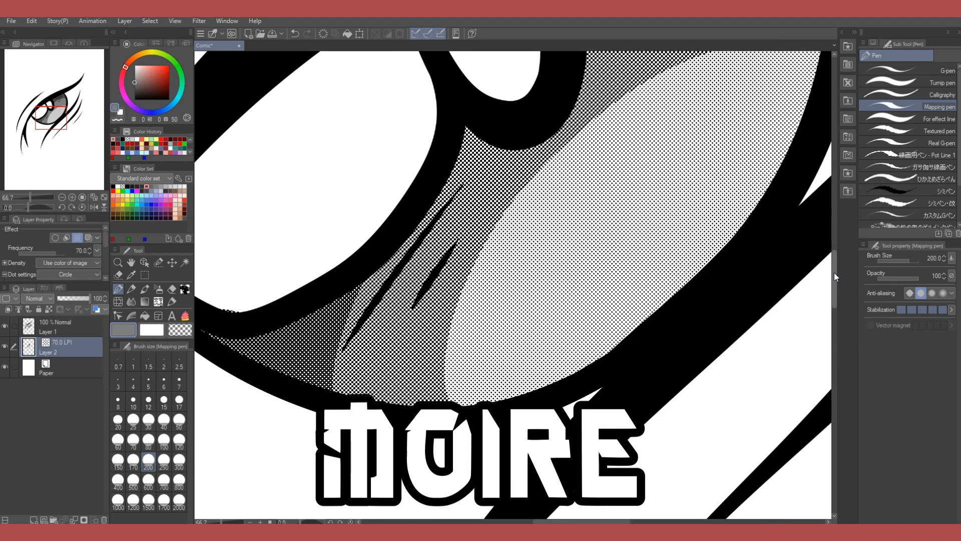
{"action": "left_click", "coordinate": [263, 45]}
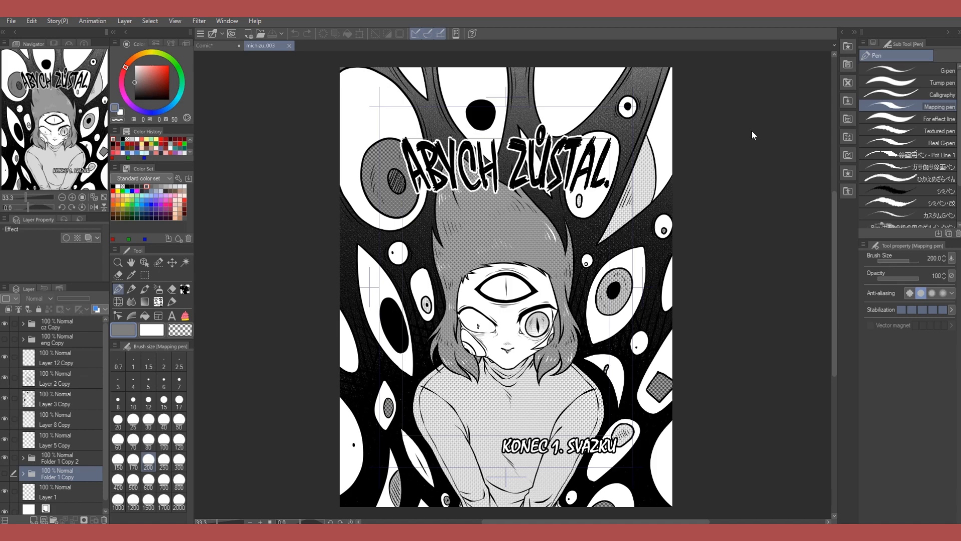
{"action": "left_click", "coordinate": [58, 324]}
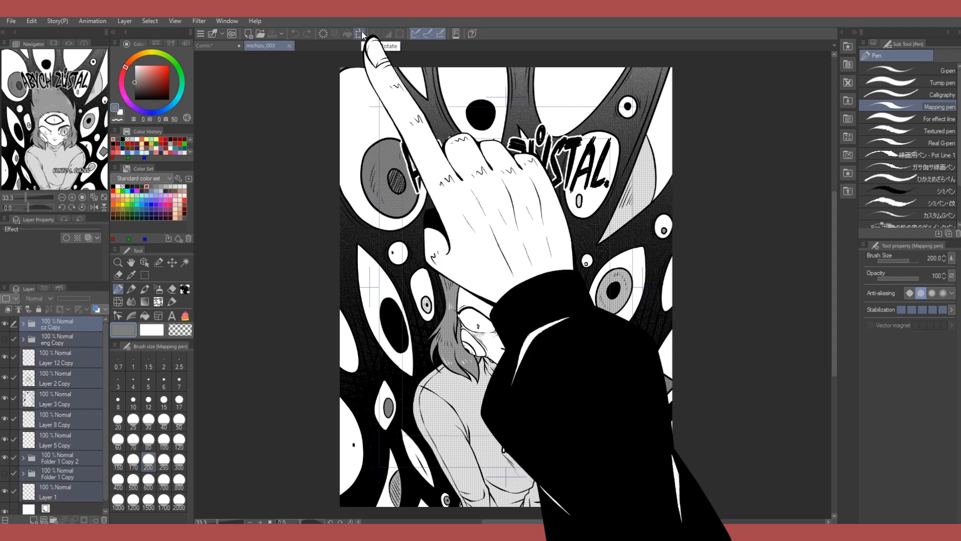
{"action": "left_click", "coordinate": [360, 34]}
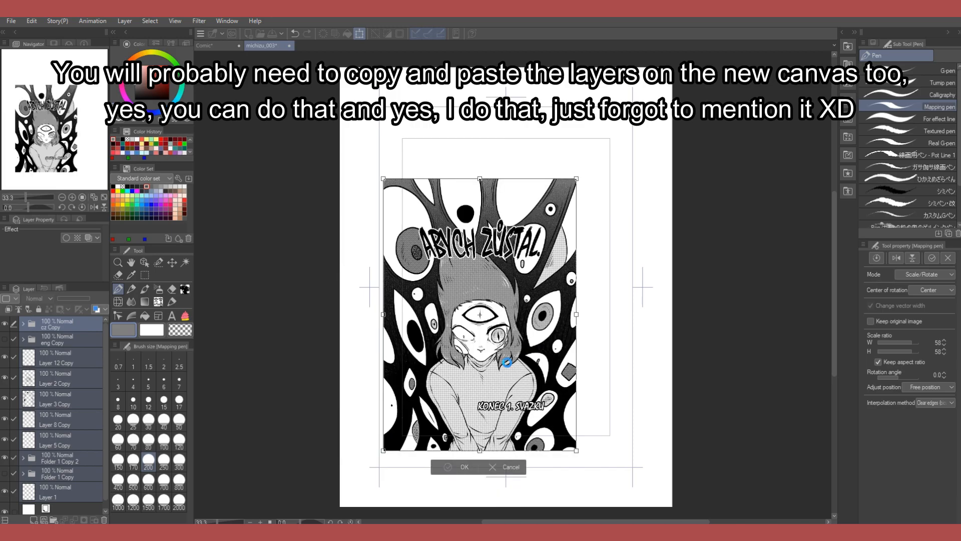
{"action": "left_click", "coordinate": [460, 466]}
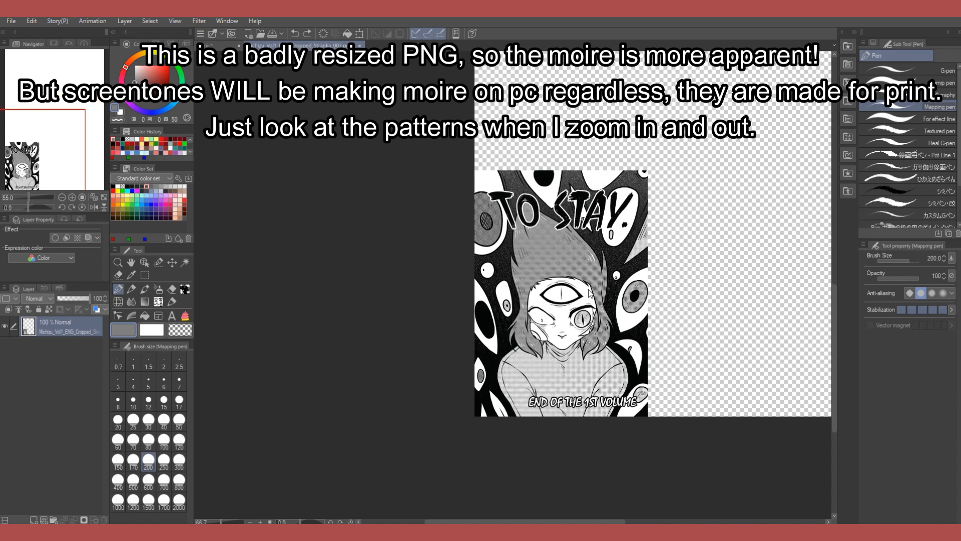
{"action": "scroll", "scroll_direction": "down", "scroll_amount": 3}
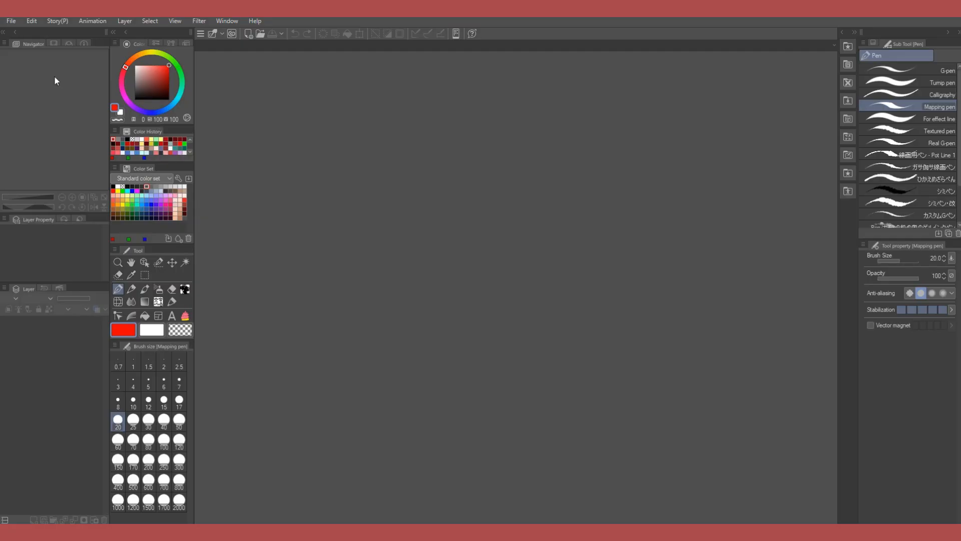
Start a new B4 Comic project and enable the Multiple pages option in its settings
{"action": "left_click", "coordinate": [10, 20]}
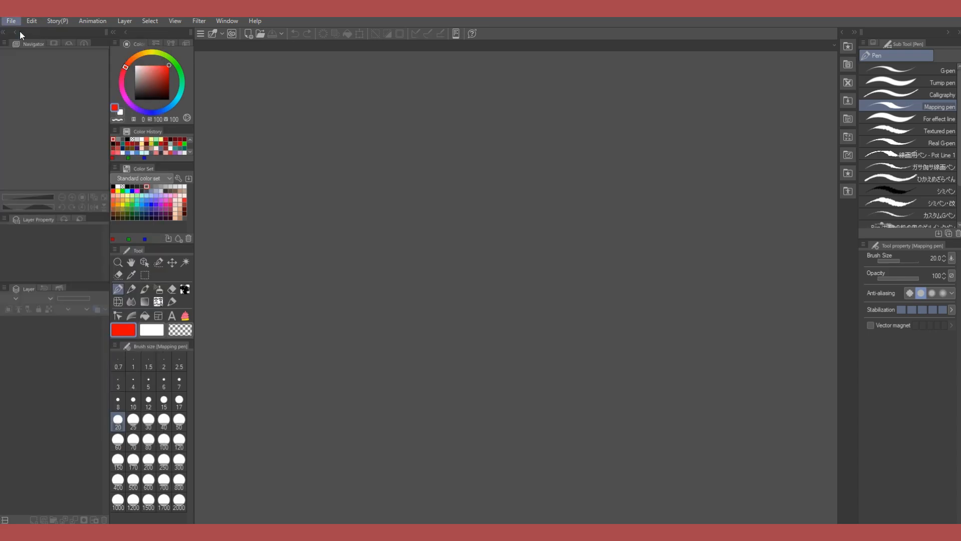
{"action": "left_click", "coordinate": [10, 20]}
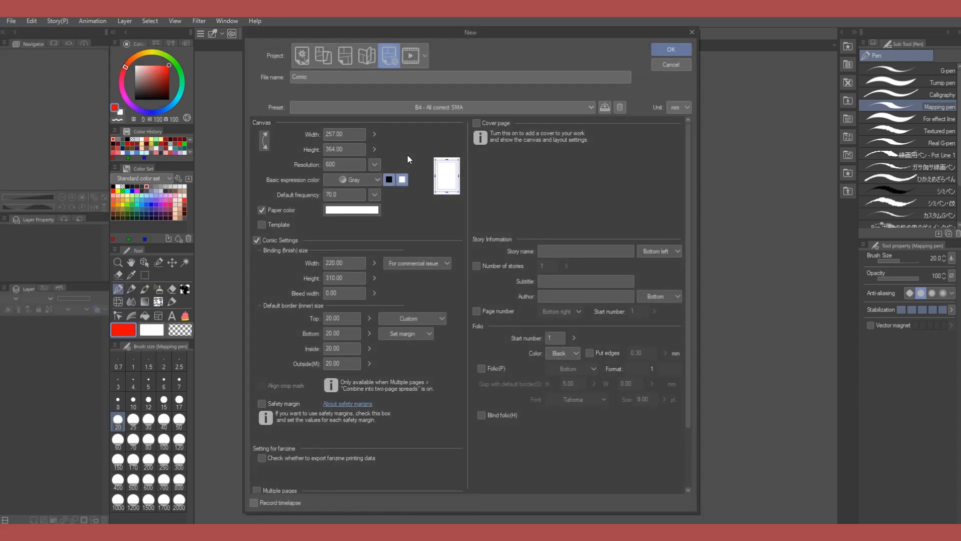
{"action": "mouse_move", "coordinate": [440, 179]}
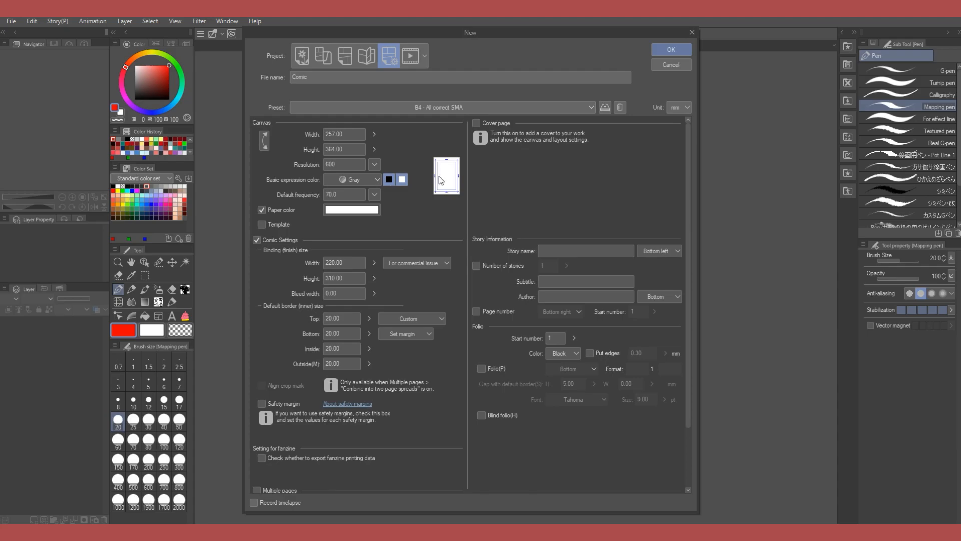
{"action": "mouse_move", "coordinate": [443, 422]}
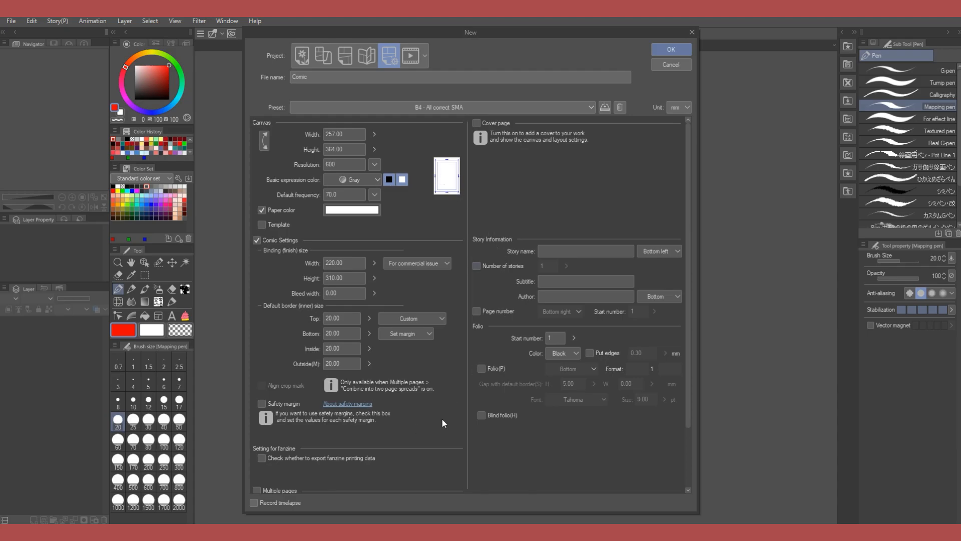
{"action": "scroll", "scroll_direction": "down", "scroll_amount": 3}
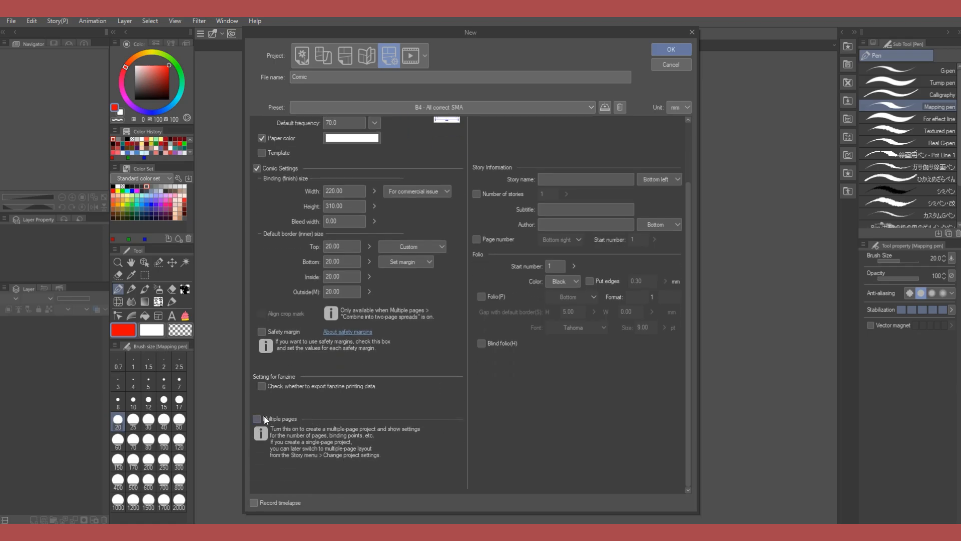
{"action": "left_click", "coordinate": [257, 419]}
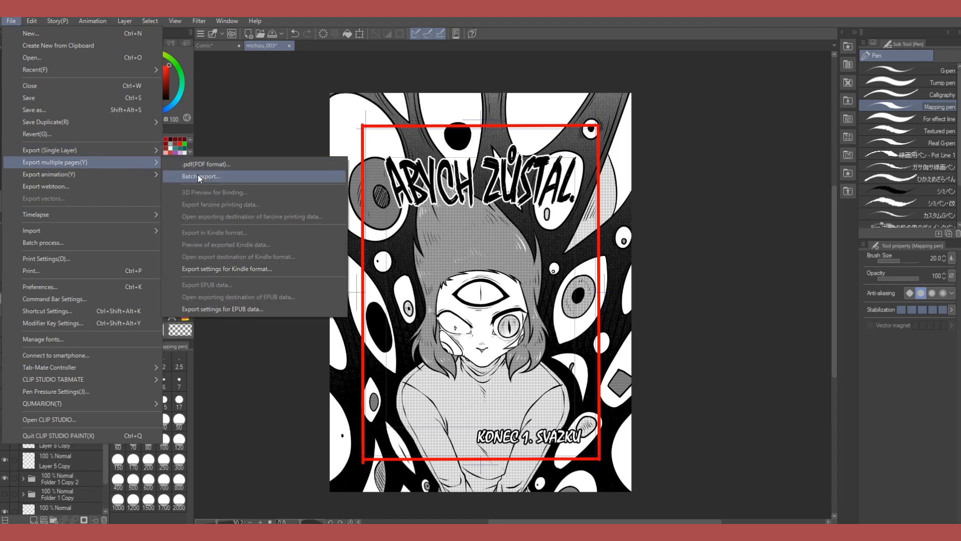
Batch-export the pages as PNG with the export range set to the crop marks
{"action": "left_click", "coordinate": [199, 176]}
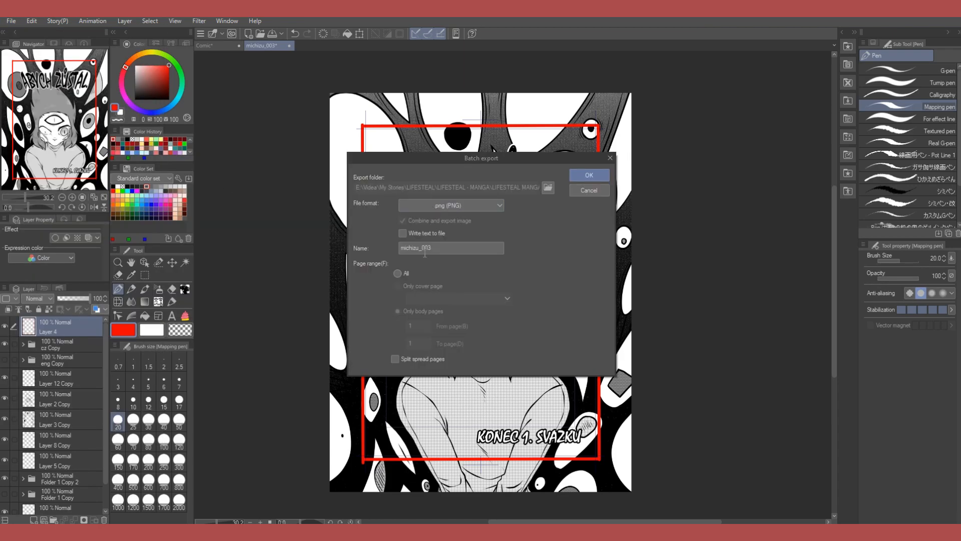
{"action": "left_click", "coordinate": [587, 174]}
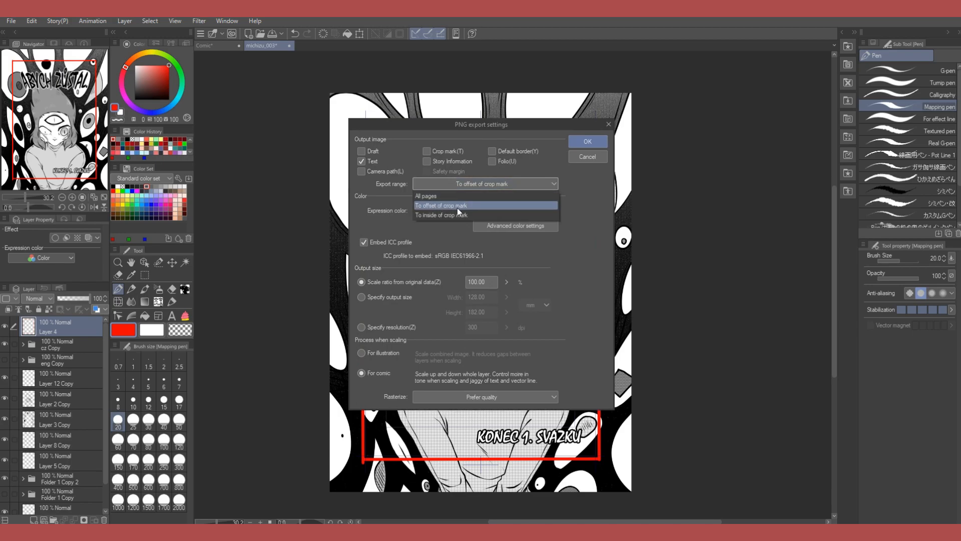
{"action": "left_click", "coordinate": [587, 141]}
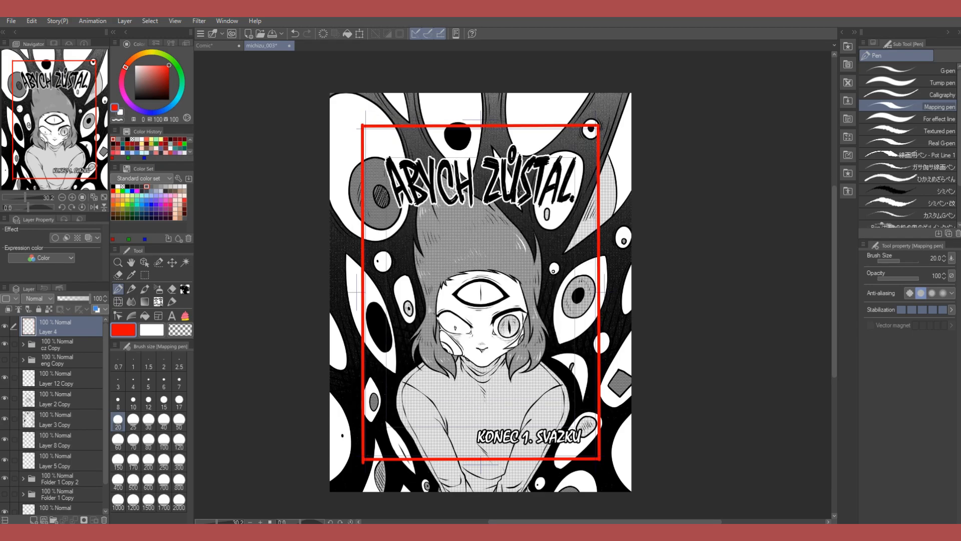